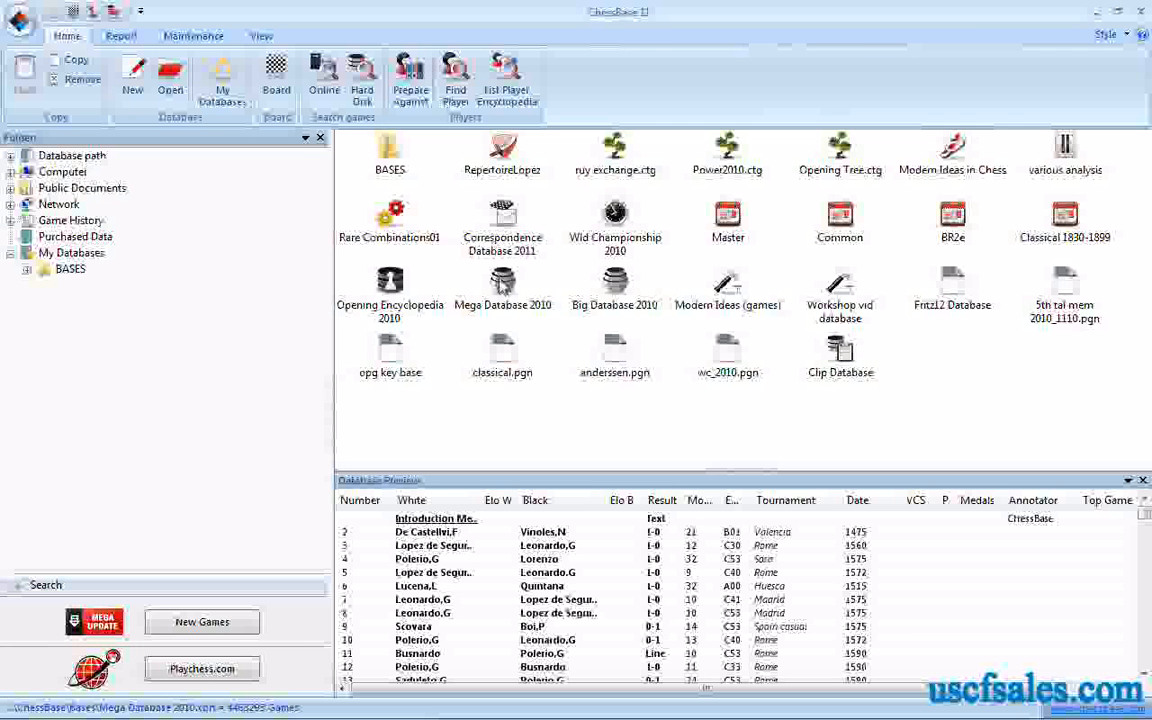
Step: Open Mega Database 2010, then preview the game list of Big Database 2010
{"action": "left_click", "coordinate": [616, 290]}
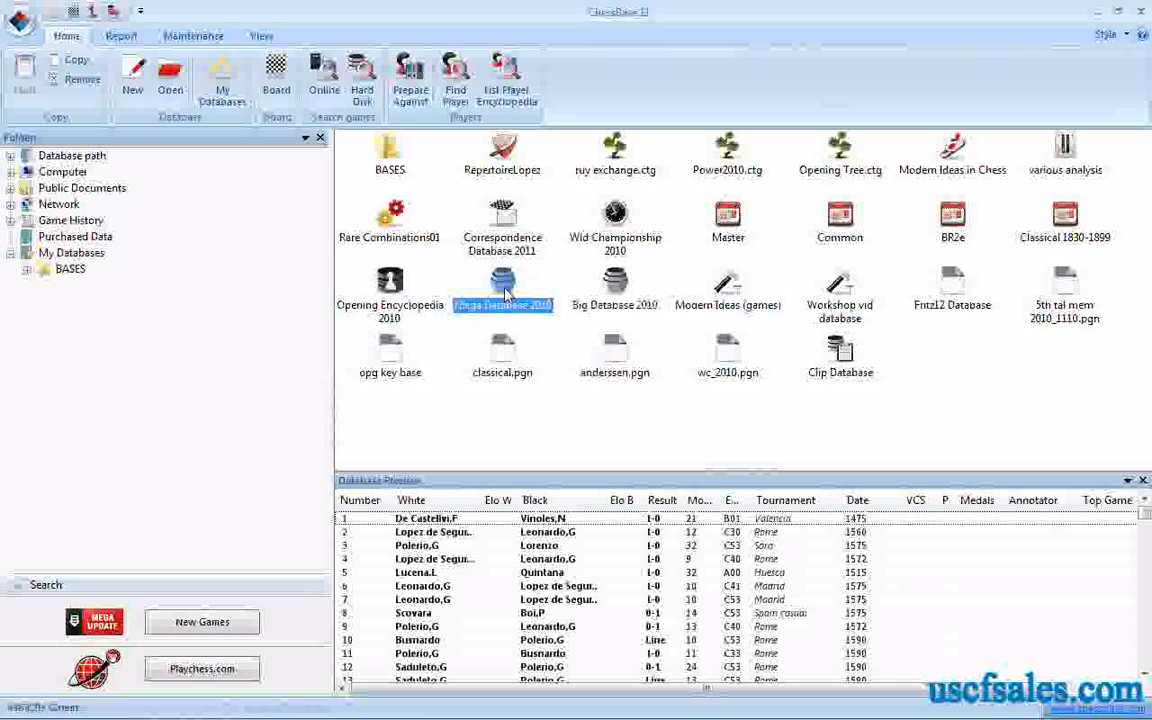
{"action": "double_click", "coordinate": [502, 288]}
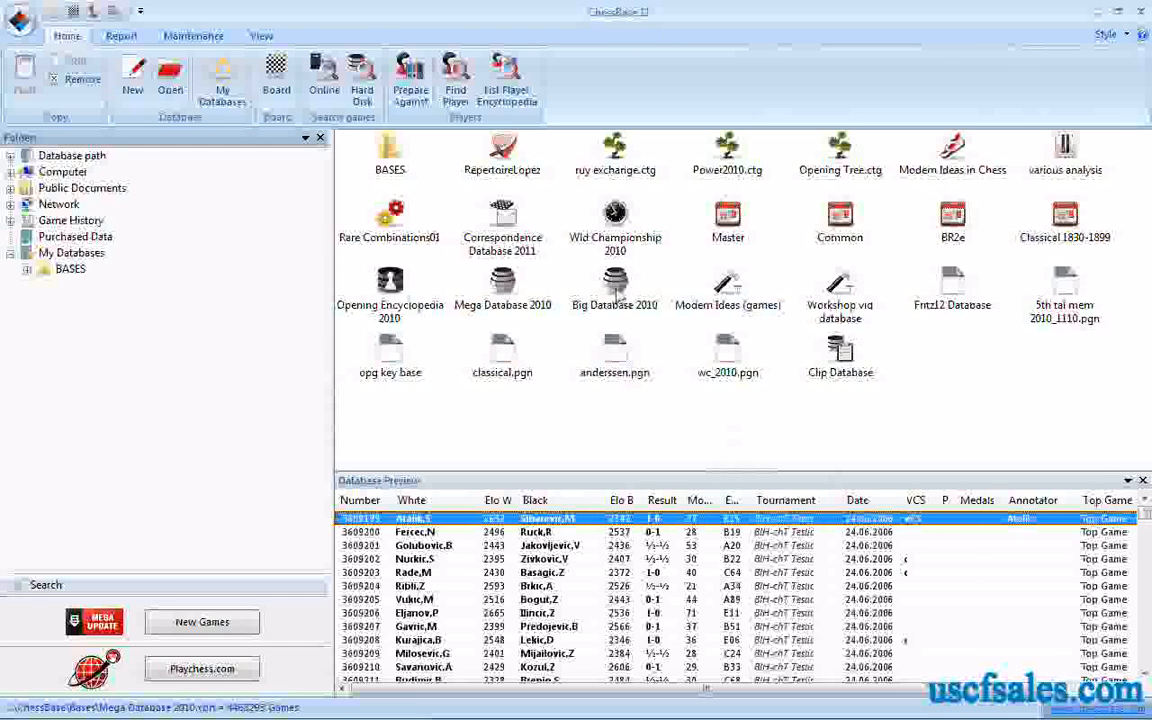
{"action": "left_click", "coordinate": [614, 284]}
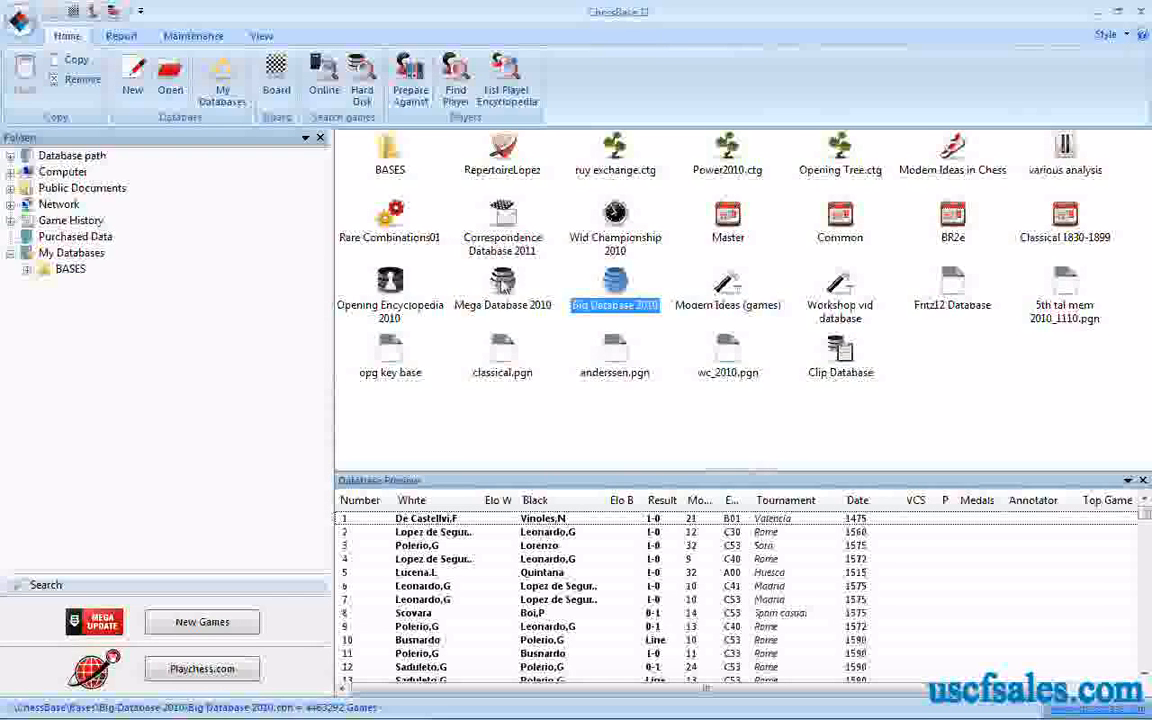
Step: Return to Mega Database 2010 and bring up its game search form
{"action": "left_click", "coordinate": [502, 284]}
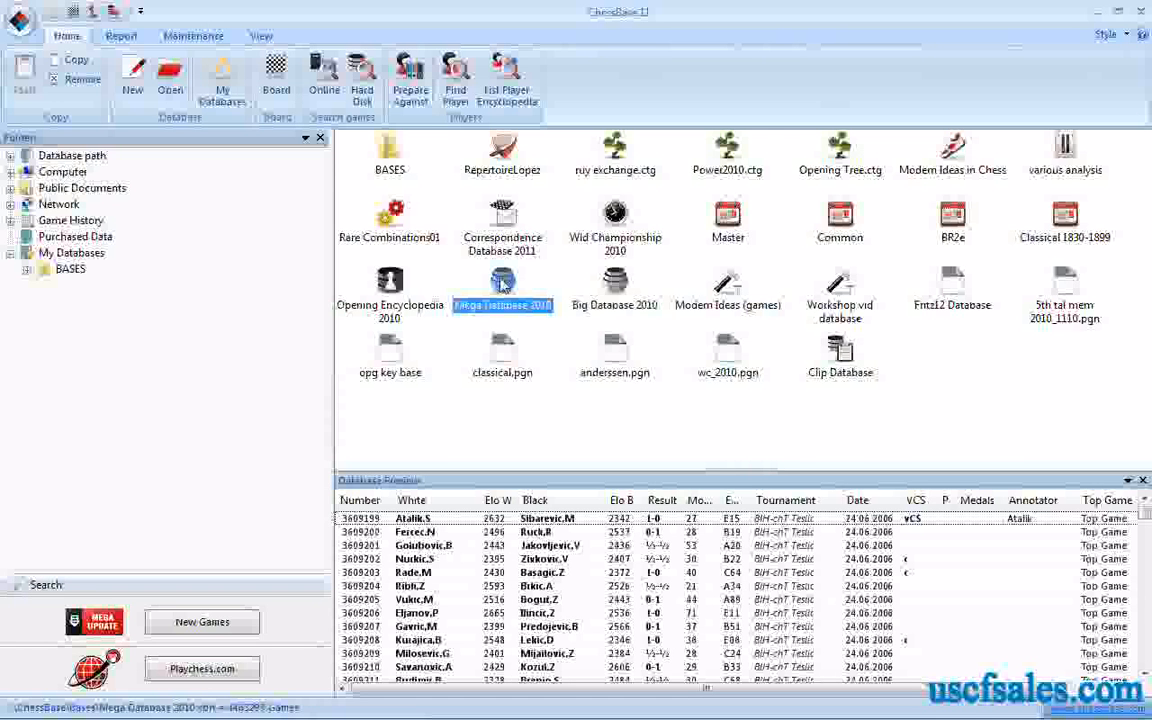
{"action": "right_click", "coordinate": [502, 284]}
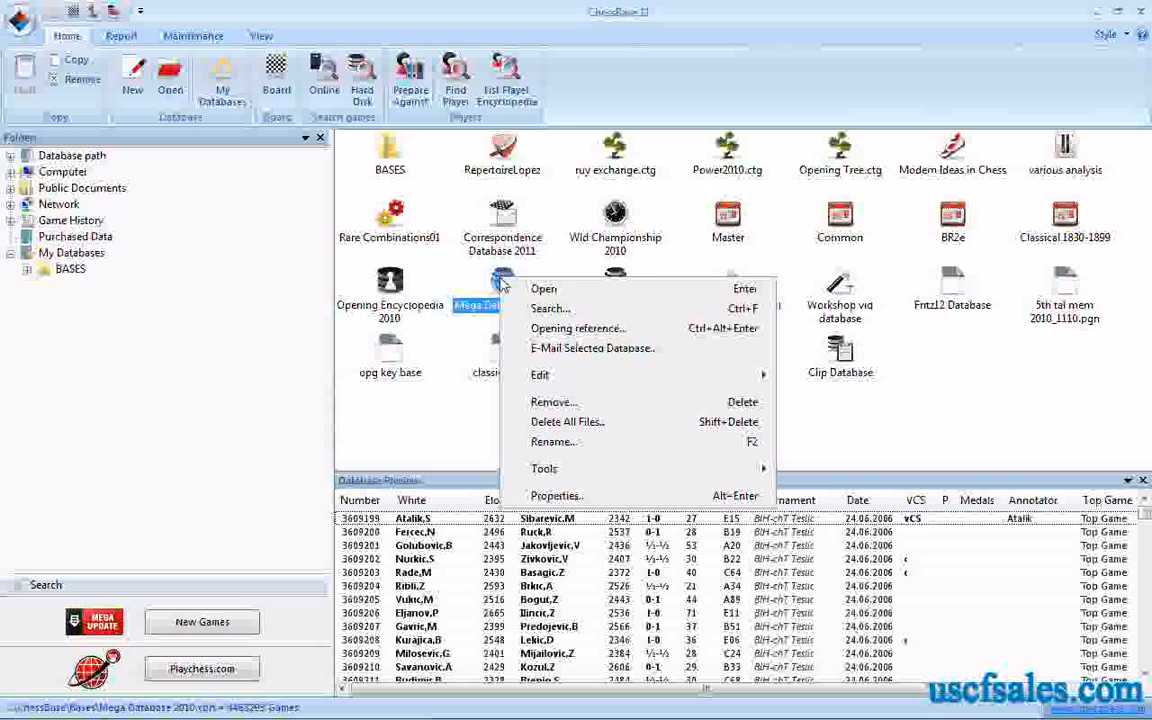
{"action": "mouse_move", "coordinate": [548, 308]}
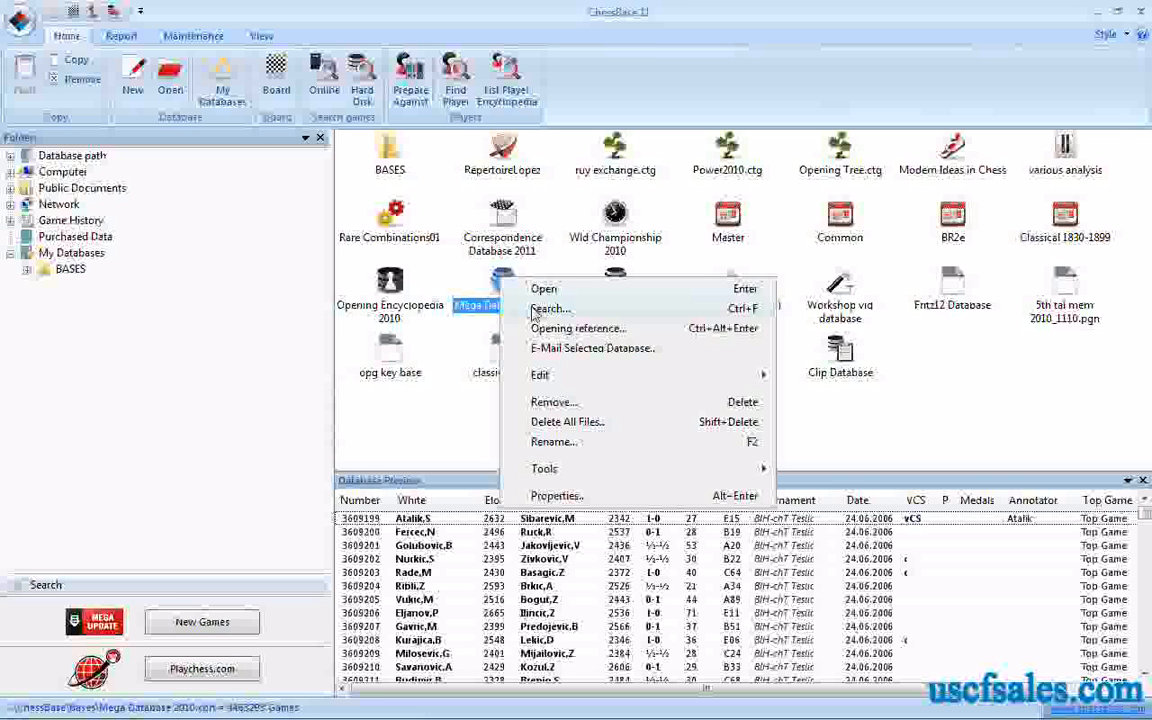
{"action": "left_click", "coordinate": [548, 308]}
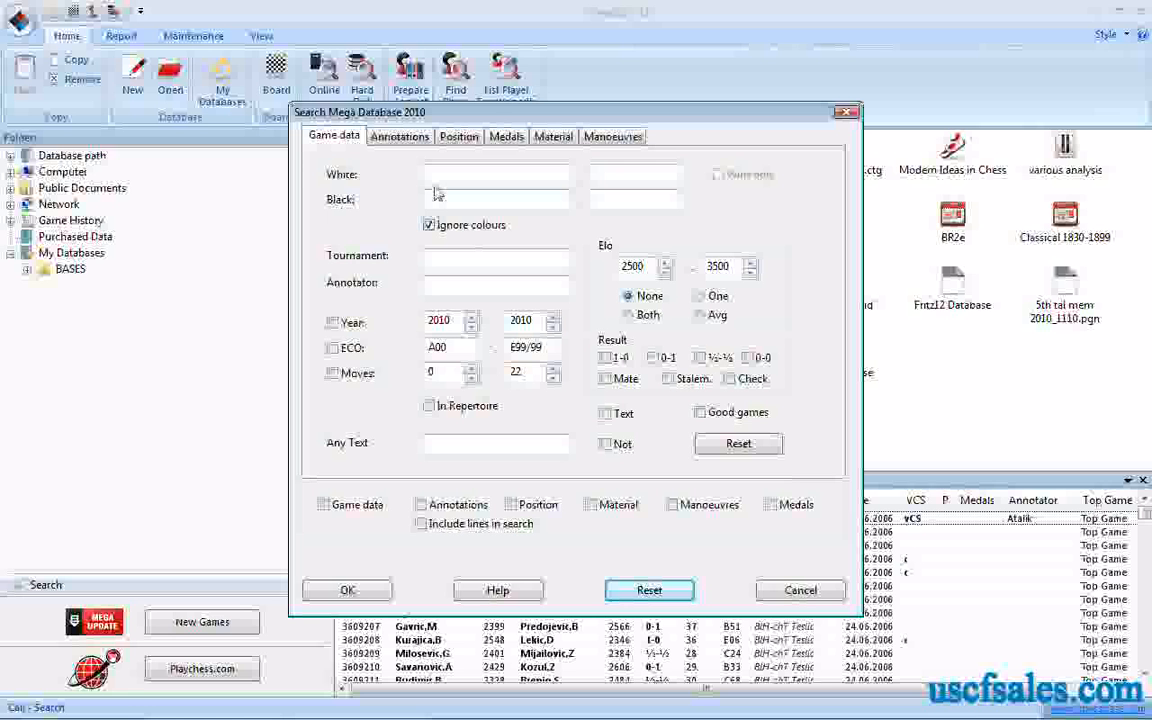
Step: Enter White player surname 'Carl' and first name 'M', then close the search form
{"action": "left_click", "coordinate": [496, 174]}
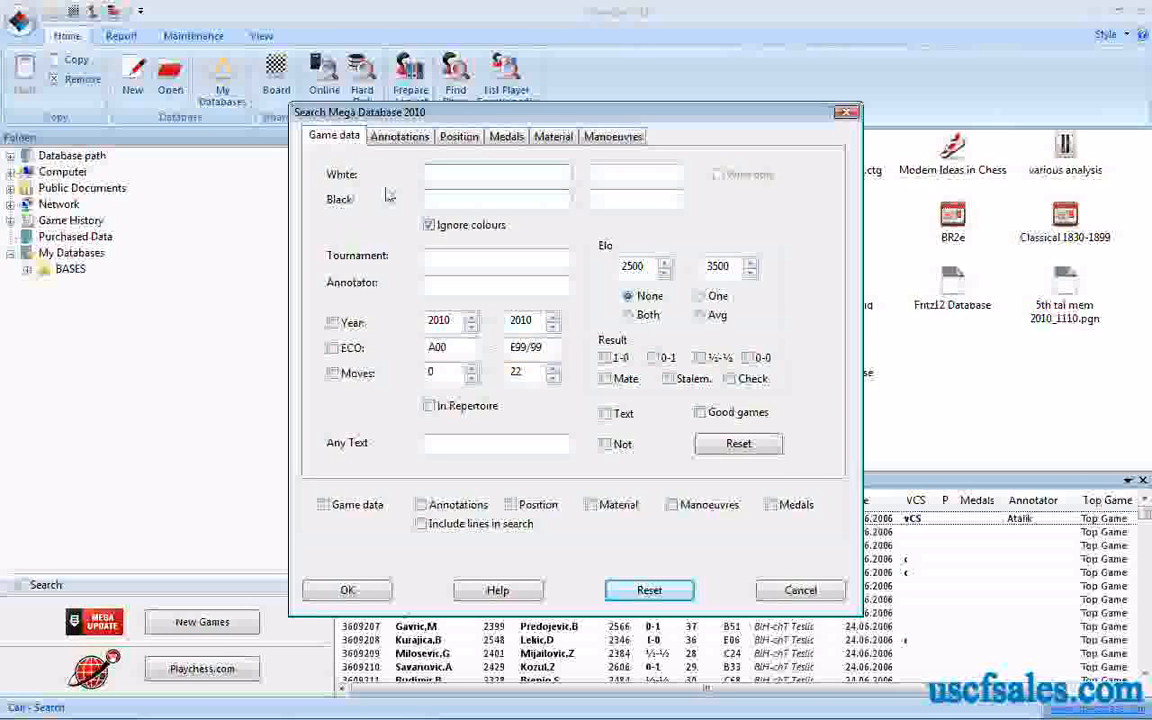
{"action": "type", "text": "Carlsen"}
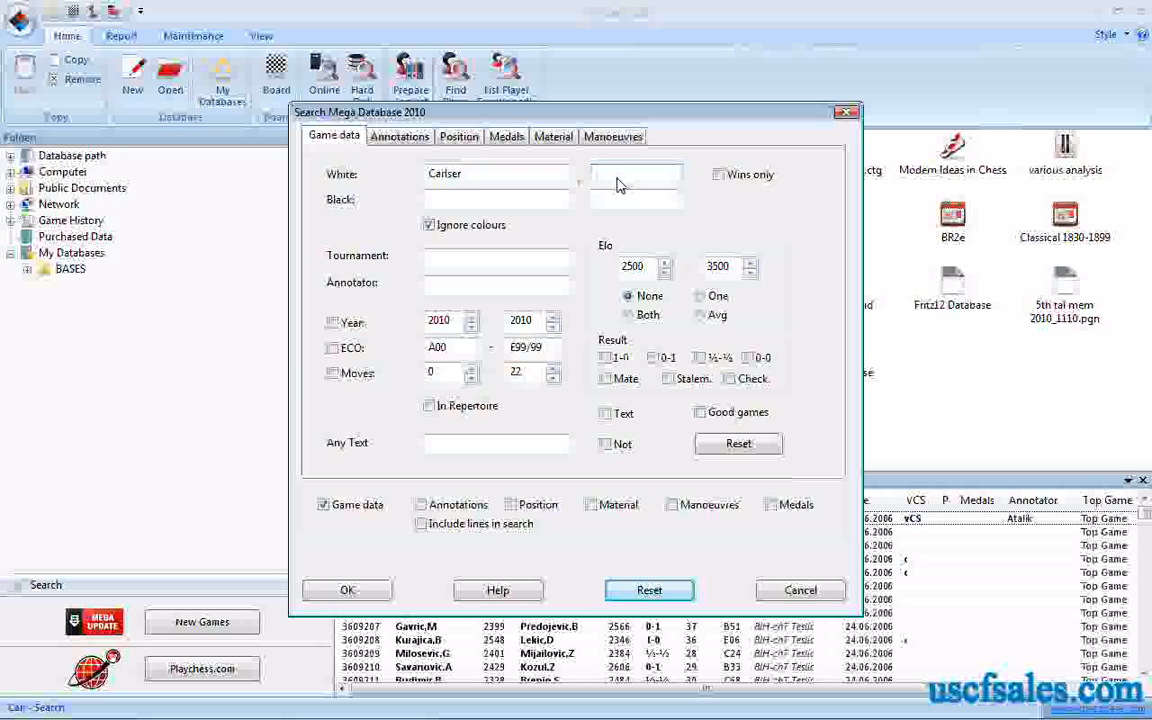
{"action": "type", "text": "M"}
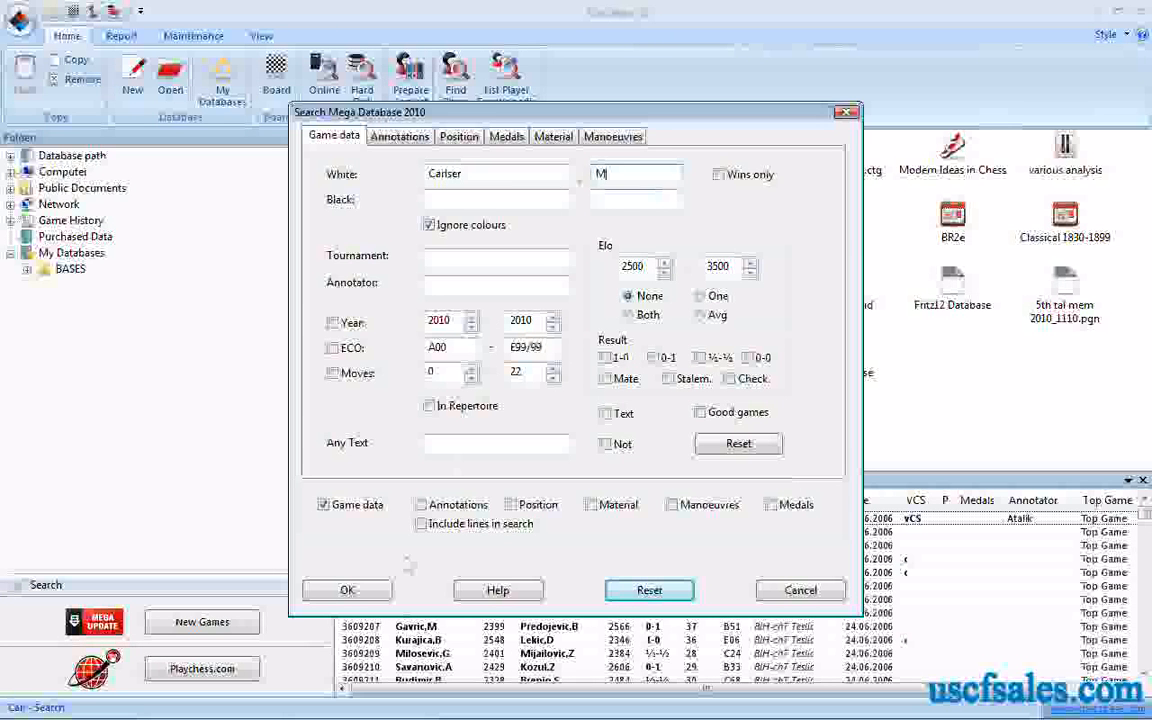
{"action": "left_click", "coordinate": [348, 588]}
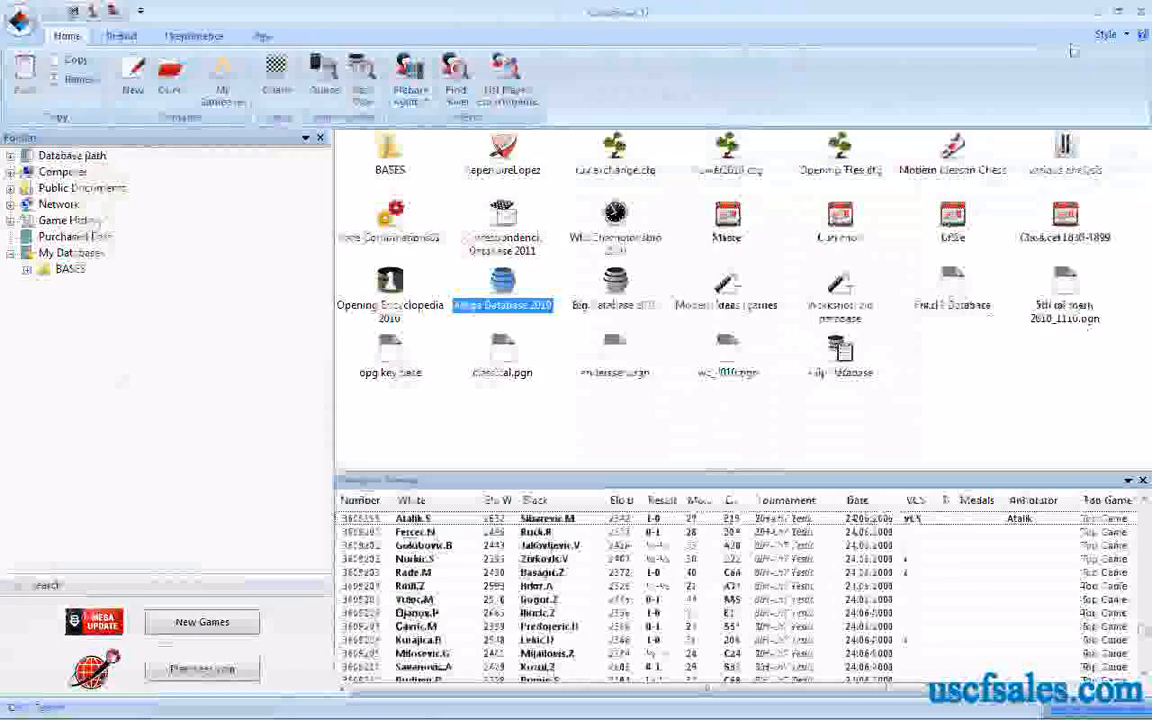
Step: Search Mega Database 2010 for the games of Carlsen, Ma
{"action": "right_click", "coordinate": [504, 290]}
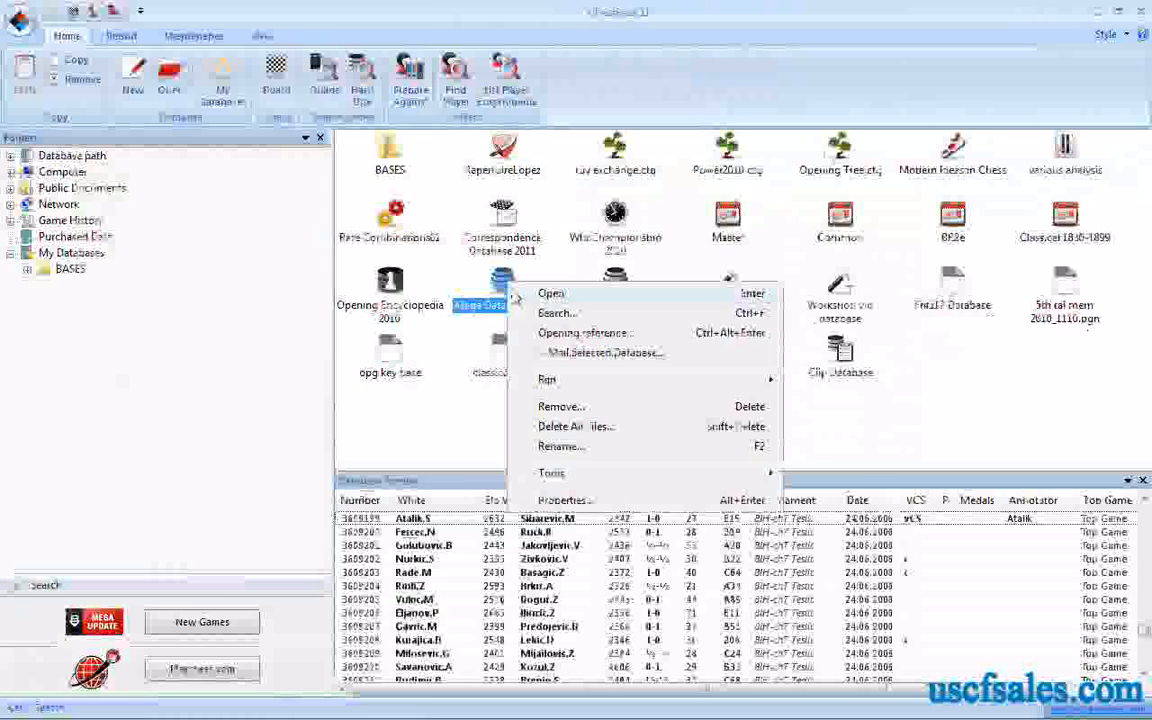
{"action": "left_click", "coordinate": [556, 312]}
{"action": "type", "text": "M"}
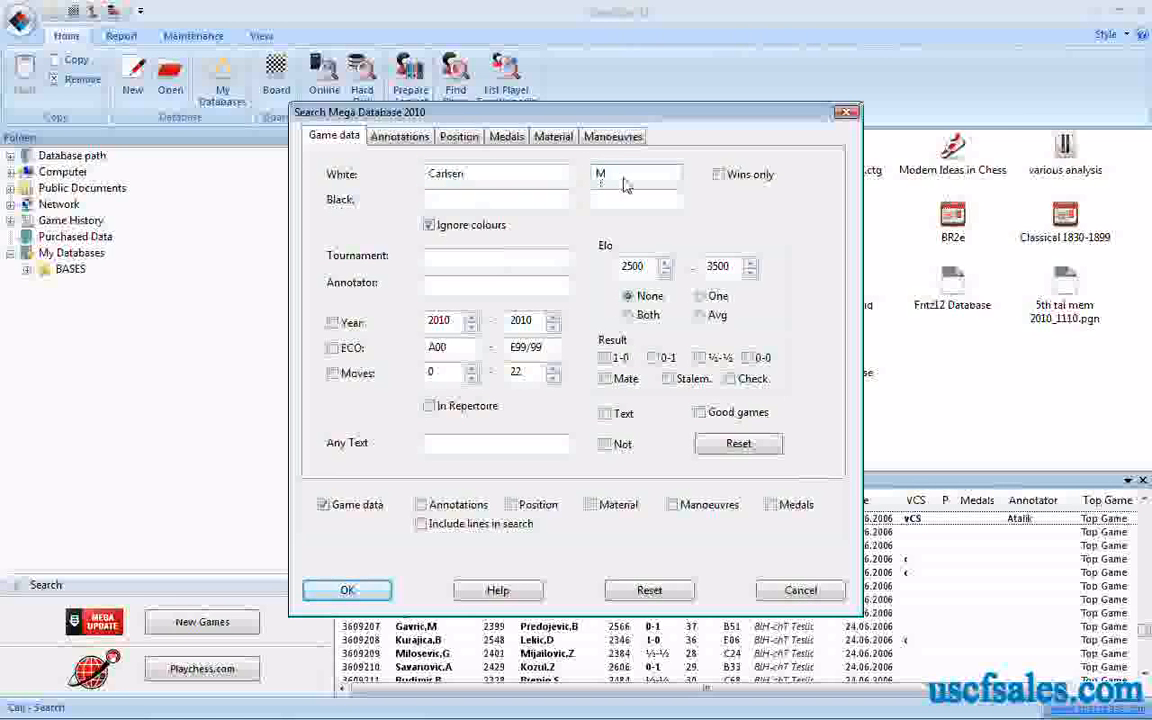
{"action": "type", "text": "a"}
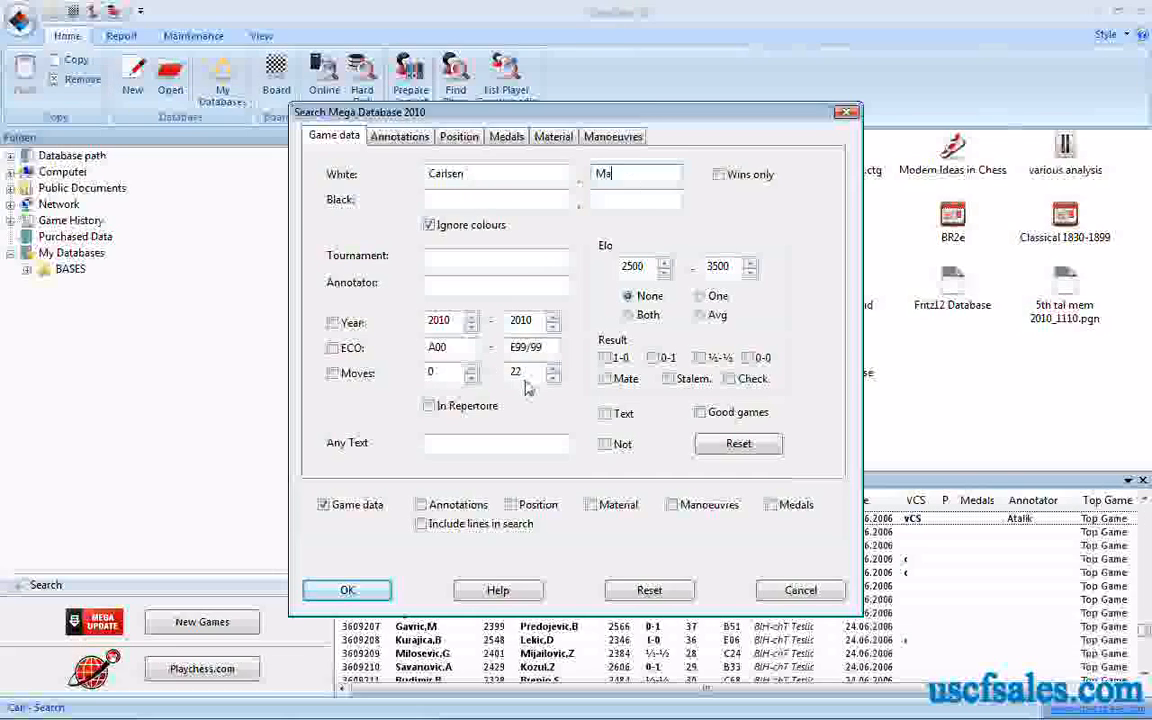
{"action": "left_click", "coordinate": [348, 590]}
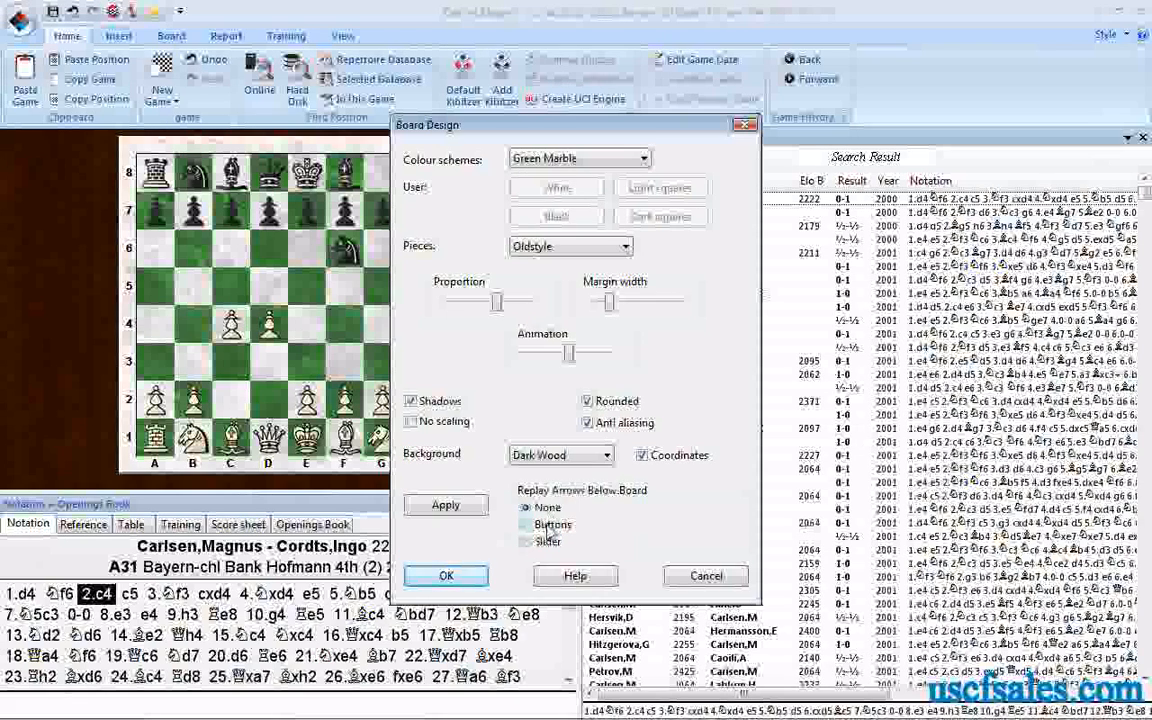
Step: Confirm the board design so replay buttons appear beneath the board
{"action": "left_click", "coordinate": [524, 524]}
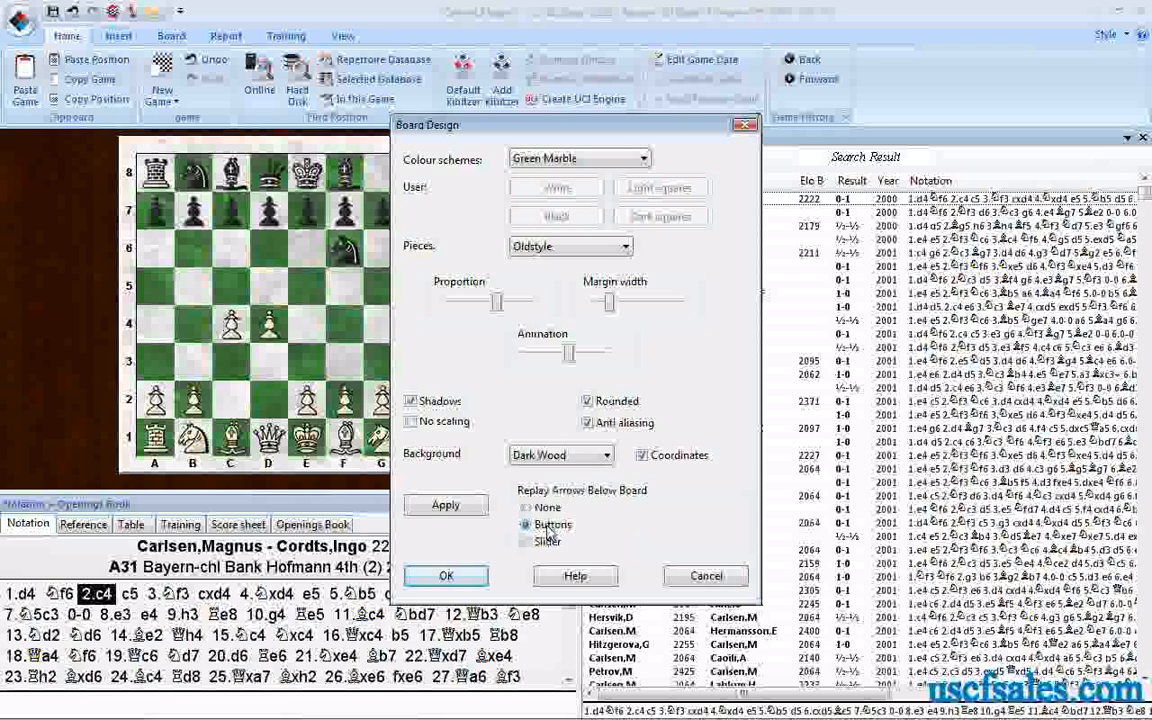
{"action": "left_click", "coordinate": [446, 576]}
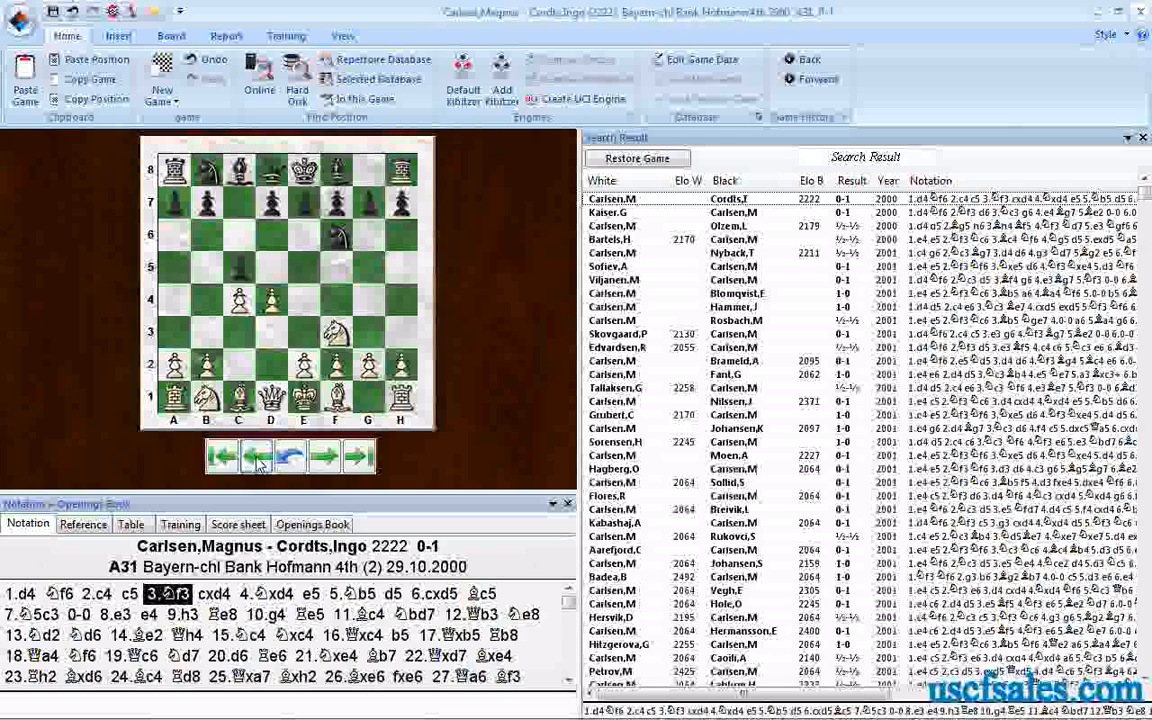
Step: Replay the Carlsen–Cordts game: step forward, jump to the end, return to the start and step into the opening
{"action": "left_click", "coordinate": [324, 456]}
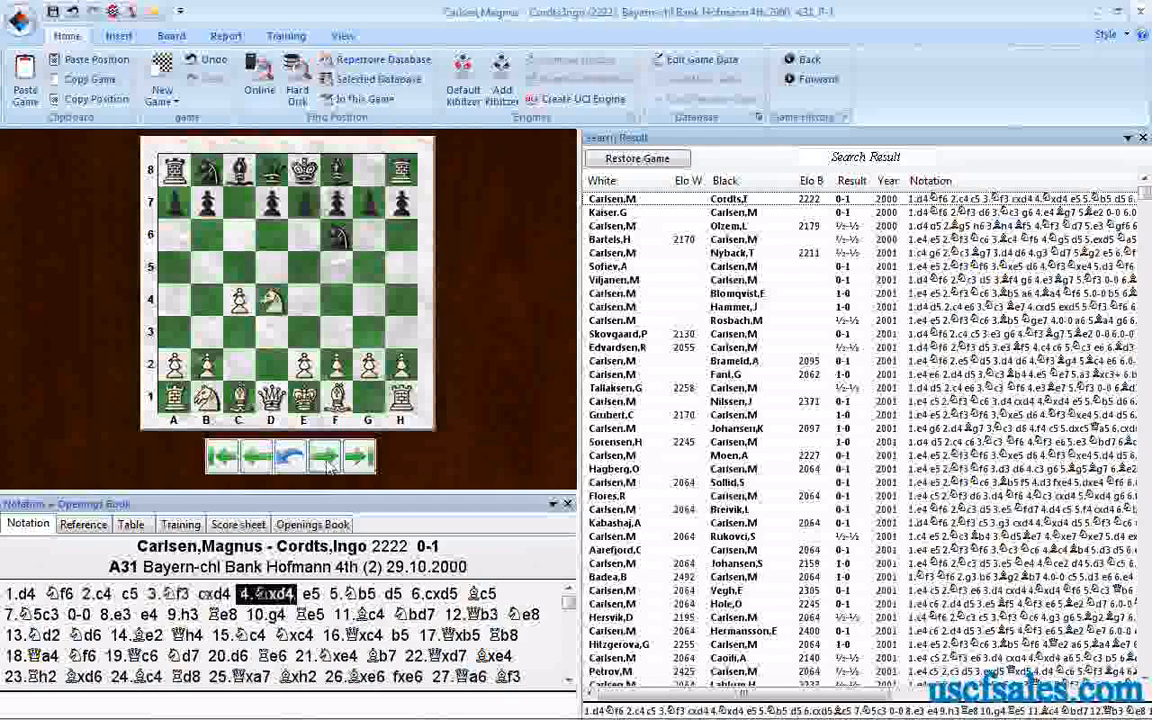
{"action": "left_click", "coordinate": [356, 456]}
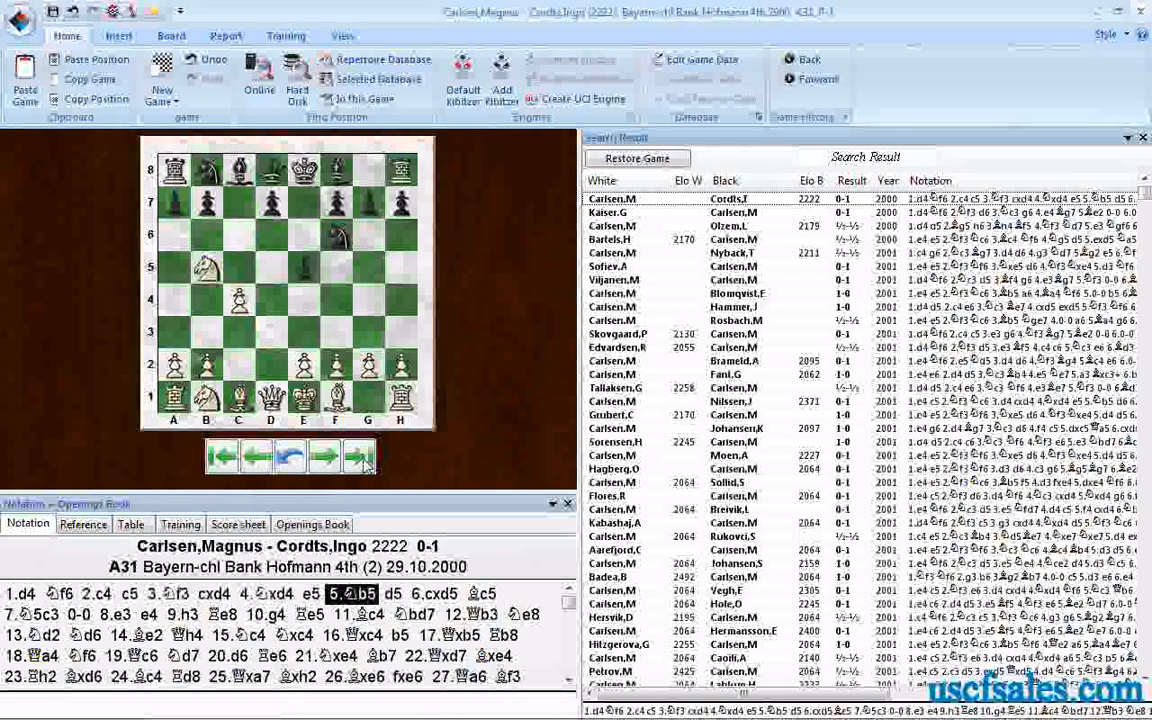
{"action": "left_click", "coordinate": [356, 456]}
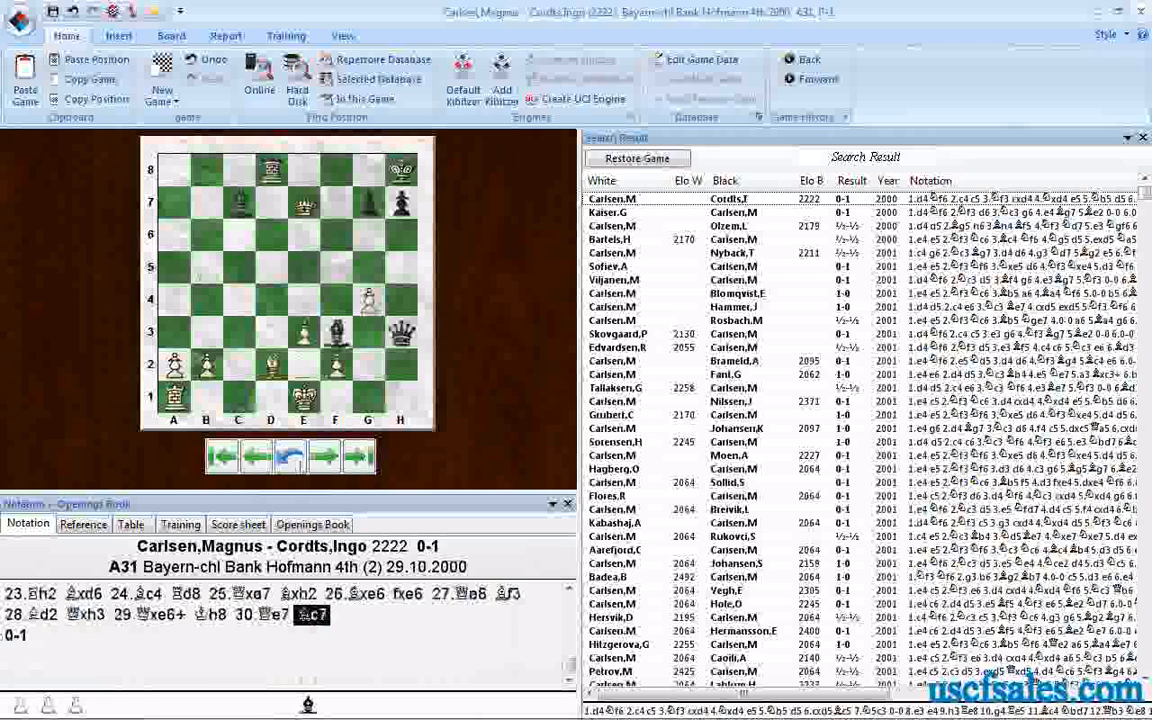
{"action": "left_click", "coordinate": [222, 456]}
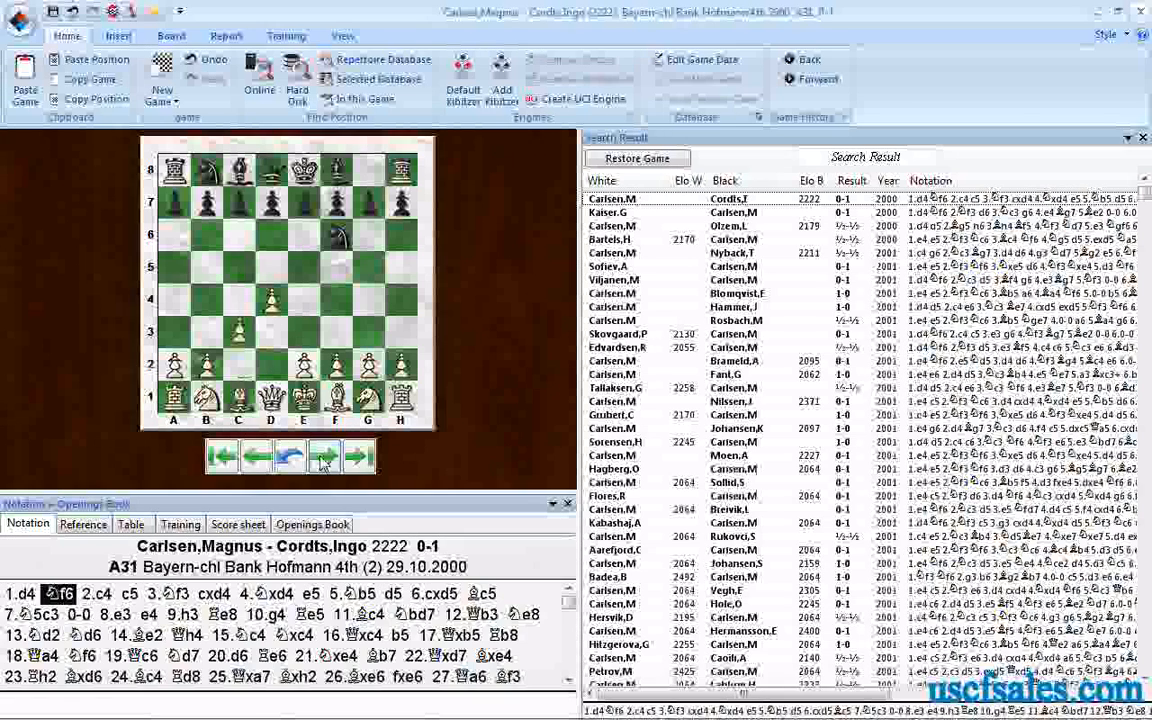
{"action": "left_click", "coordinate": [324, 456]}
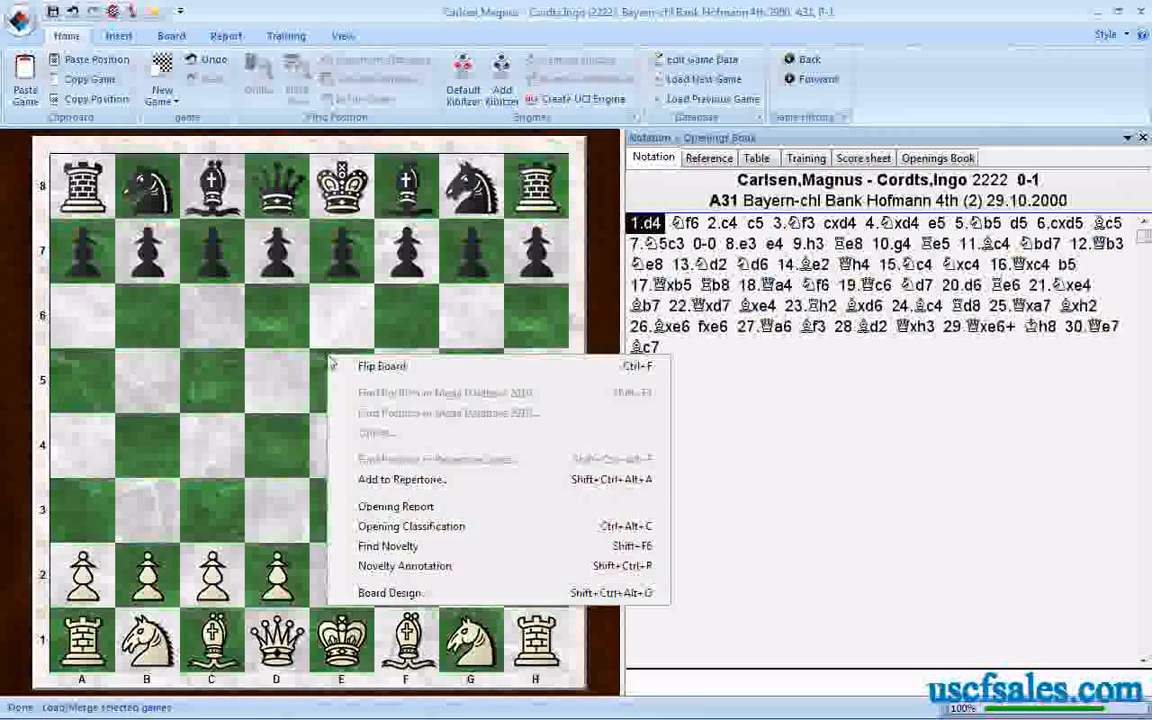
Step: Set Board Design to show replay buttons below the board and step forward one move
{"action": "left_click", "coordinate": [390, 592]}
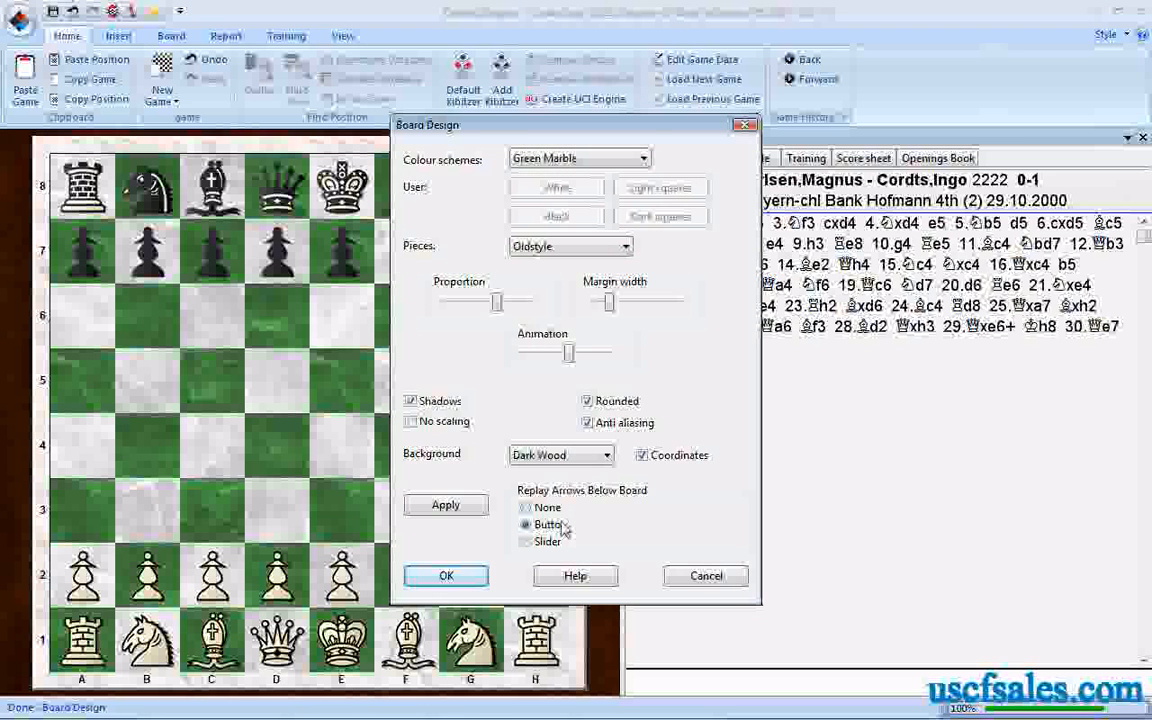
{"action": "left_click", "coordinate": [446, 576]}
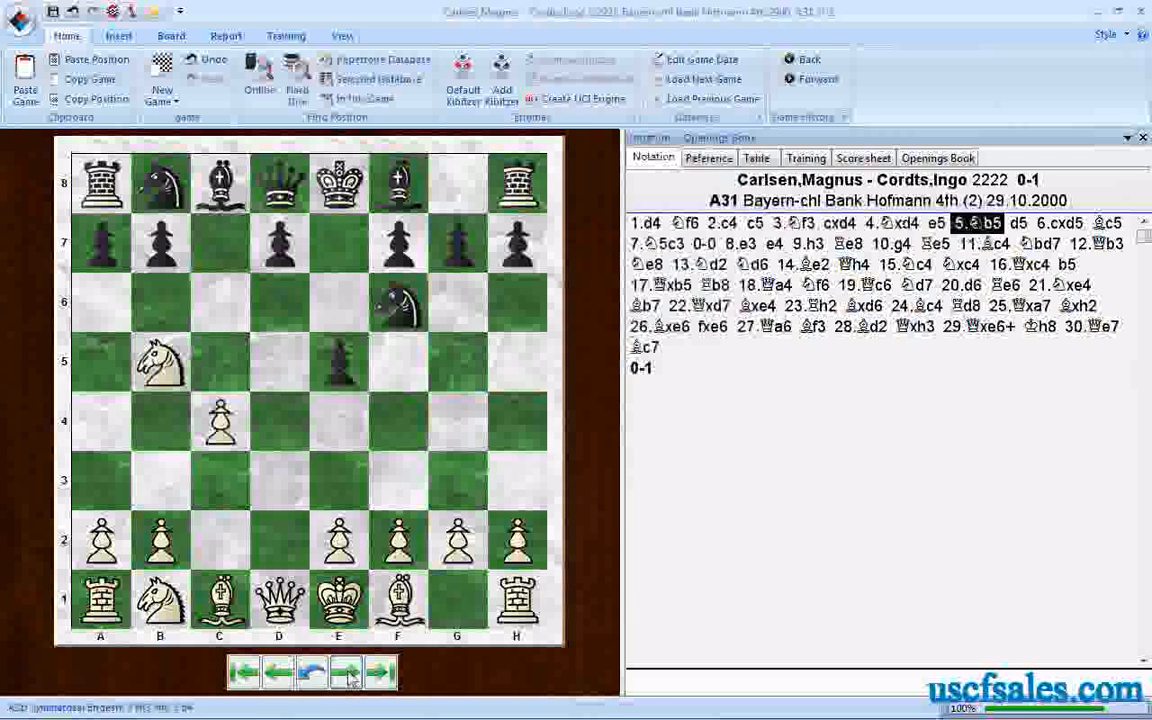
{"action": "left_click", "coordinate": [344, 672]}
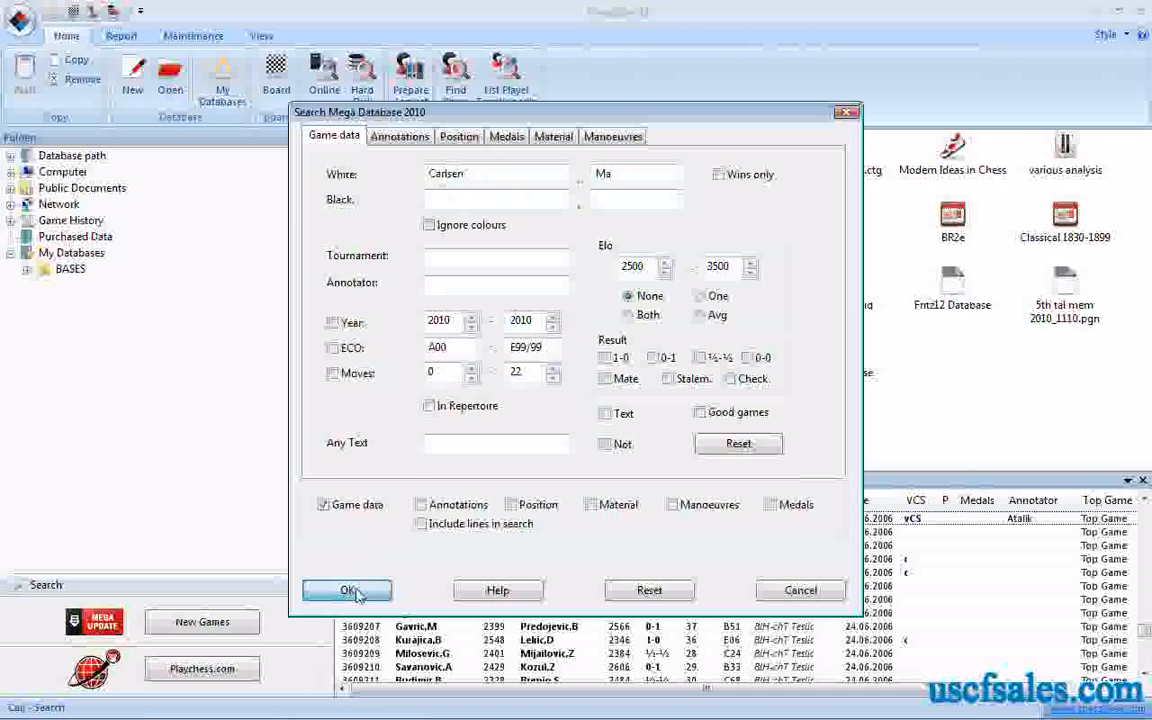
Step: Run the Carlsen search, then search Mega Database 2010 again for Carlsen's wins only
{"action": "left_click", "coordinate": [348, 590]}
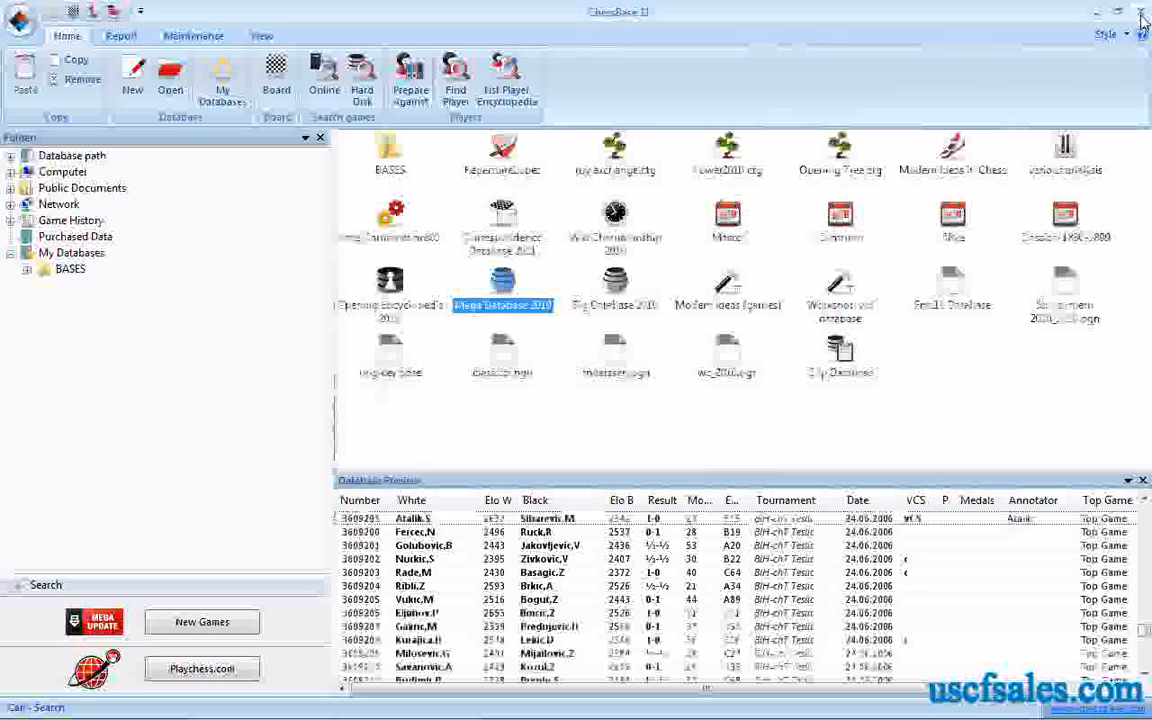
{"action": "right_click", "coordinate": [504, 290]}
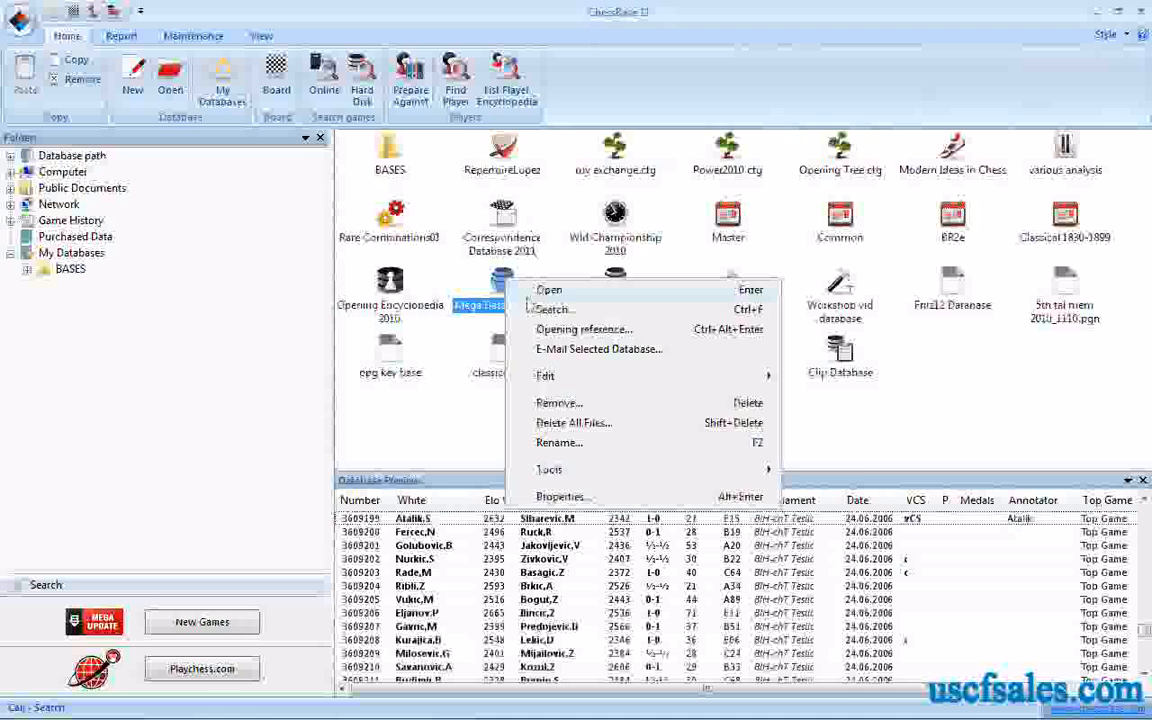
{"action": "left_click", "coordinate": [552, 308]}
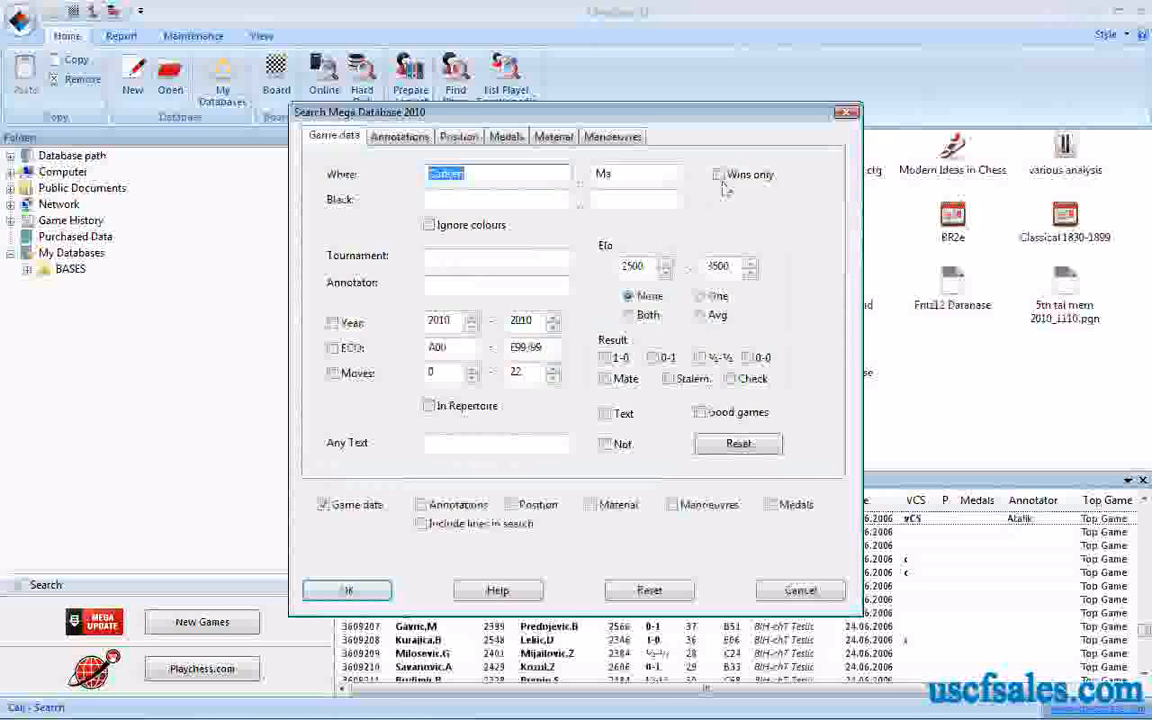
{"action": "left_click", "coordinate": [718, 174]}
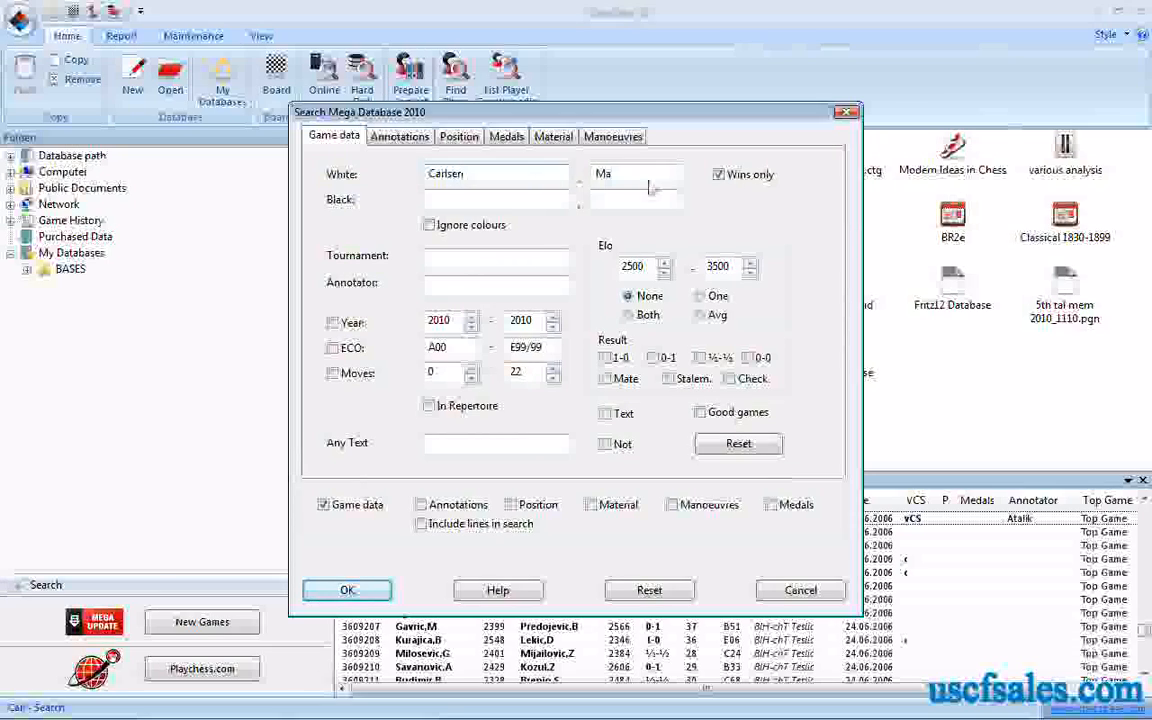
{"action": "left_click", "coordinate": [348, 590]}
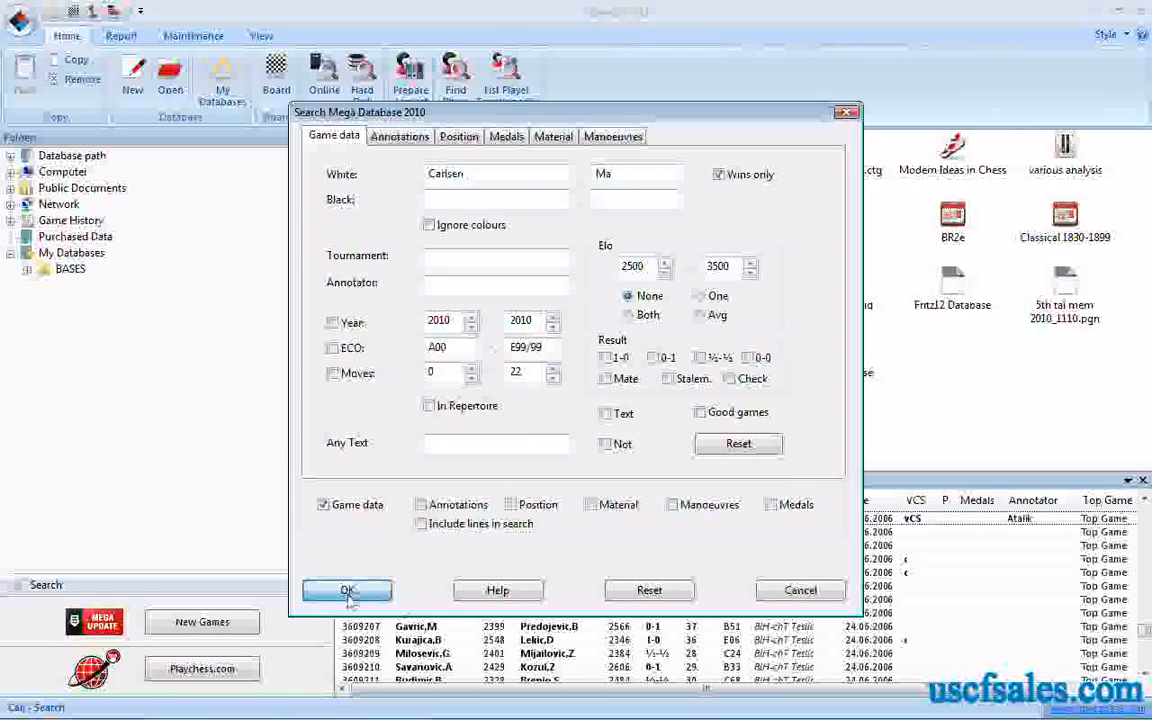
{"action": "left_click", "coordinate": [348, 590]}
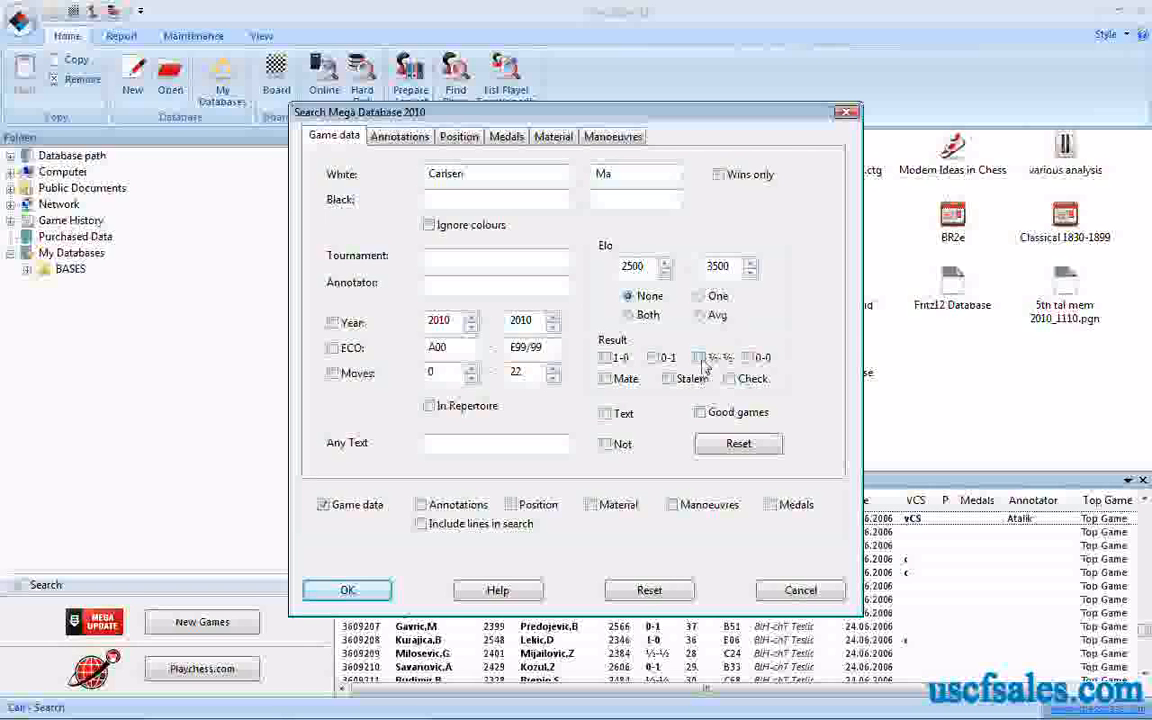
Step: Restrict the search to drawn (½-½) games and run it for Carlsen's draws
{"action": "left_click", "coordinate": [700, 356]}
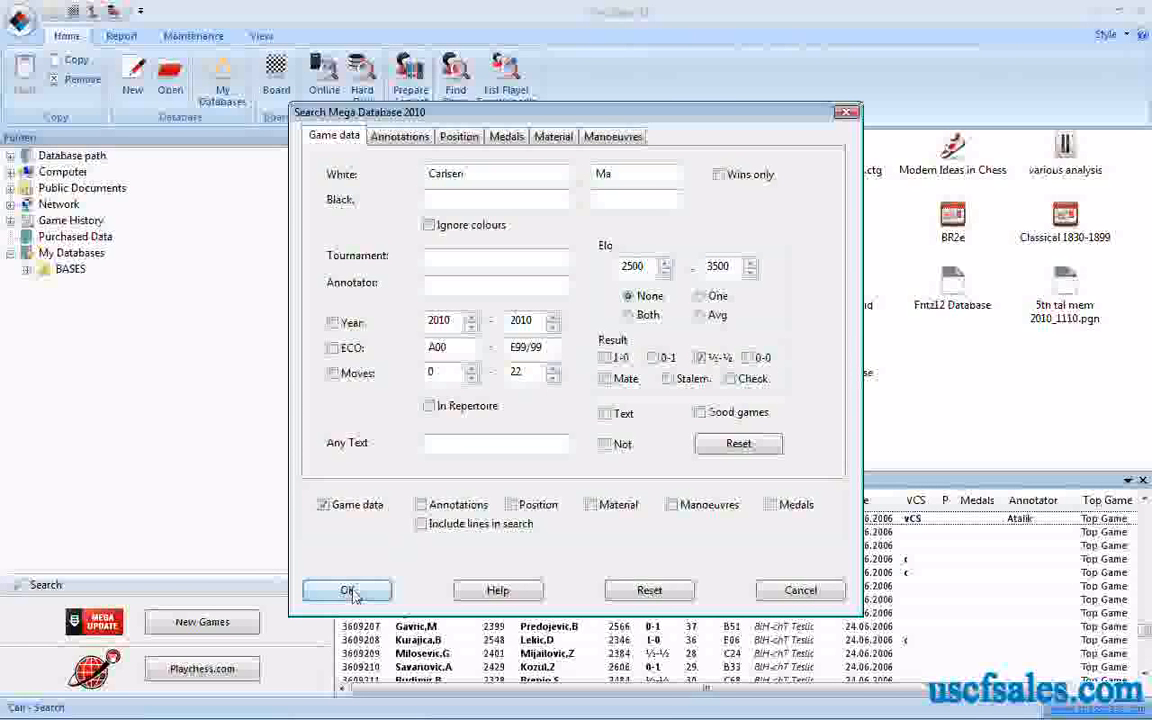
{"action": "left_click", "coordinate": [348, 590]}
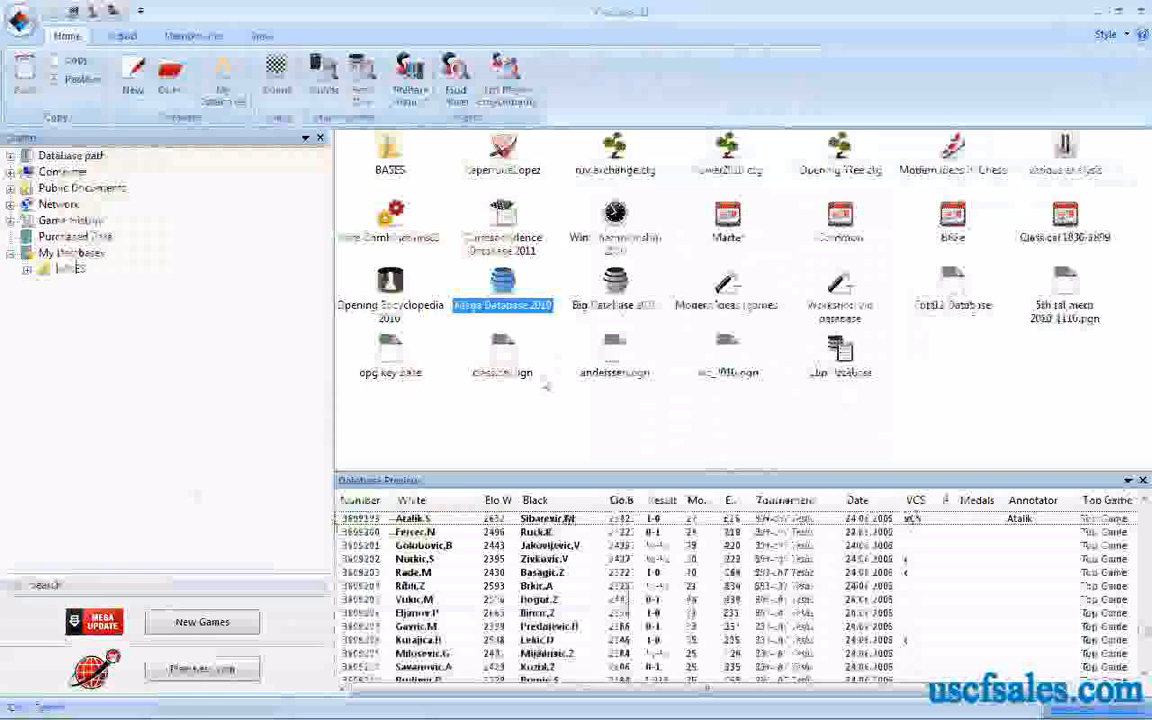
Step: Cancel the Mega Database 2010 search form, then reopen it still filled with Carlsen, Ma
{"action": "right_click", "coordinate": [504, 304]}
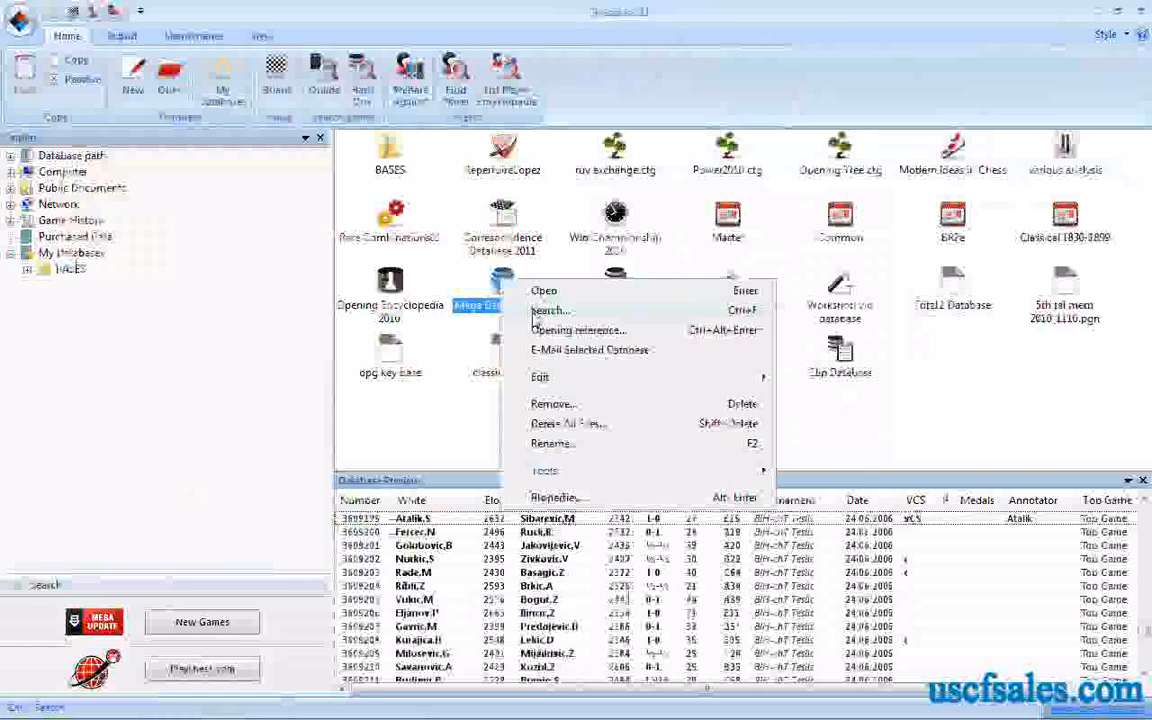
{"action": "left_click", "coordinate": [548, 310]}
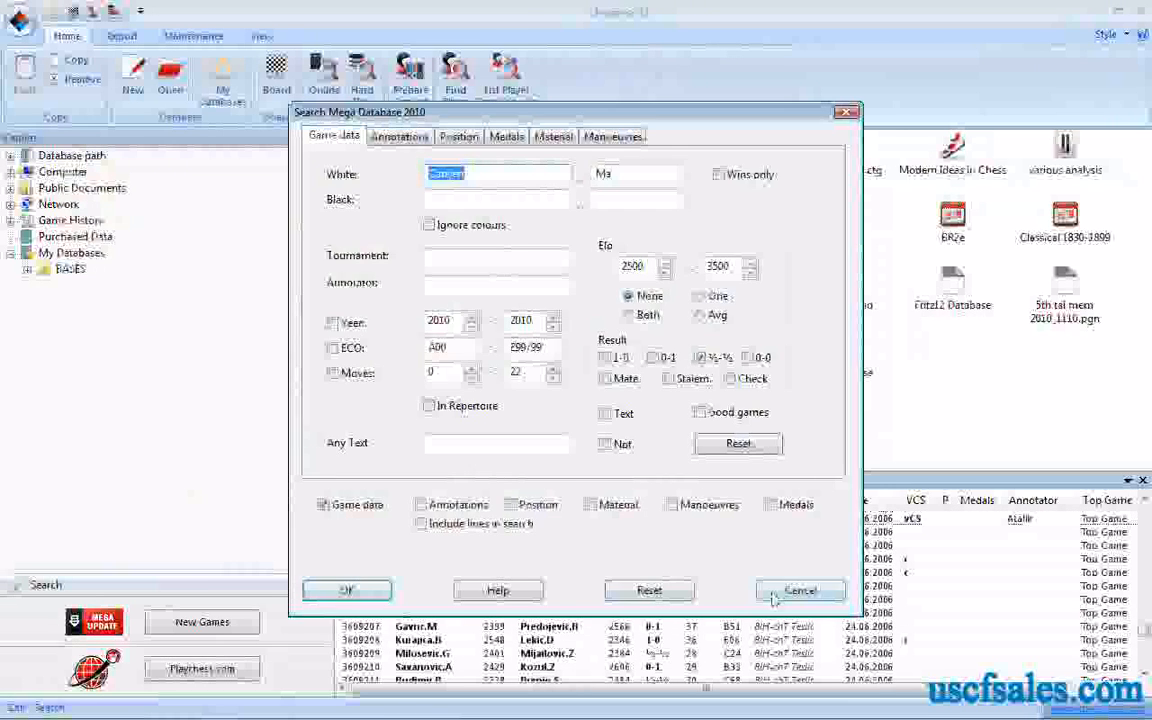
{"action": "left_click", "coordinate": [800, 590]}
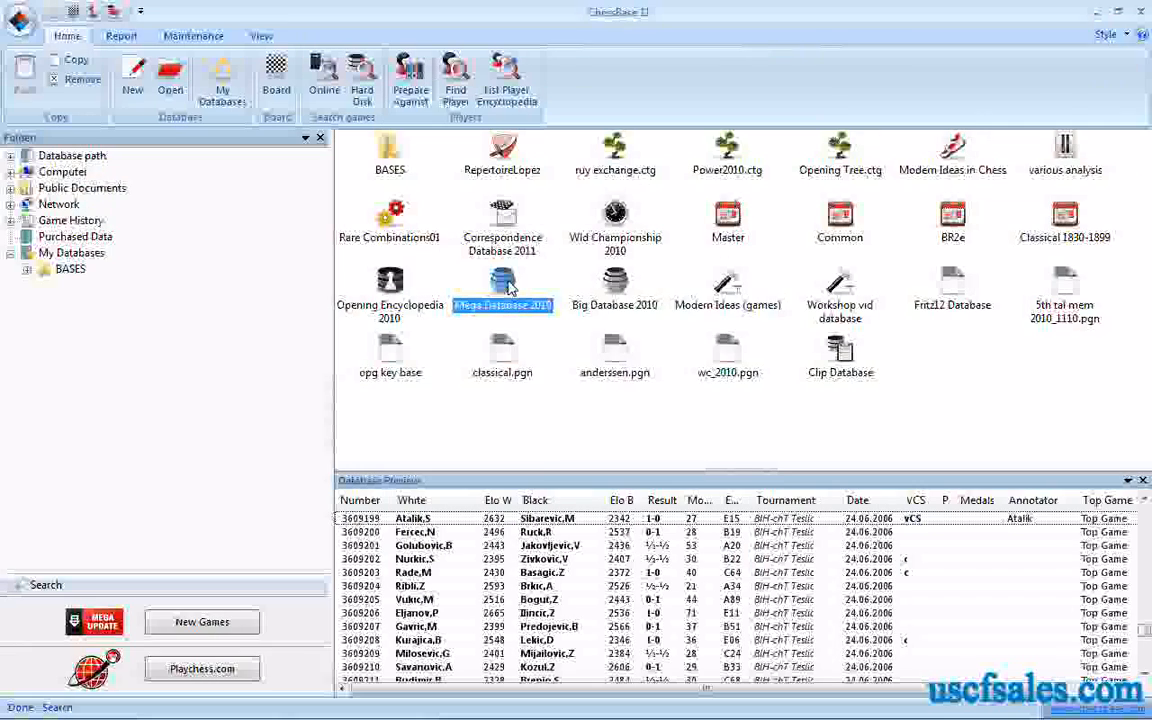
{"action": "right_click", "coordinate": [502, 284]}
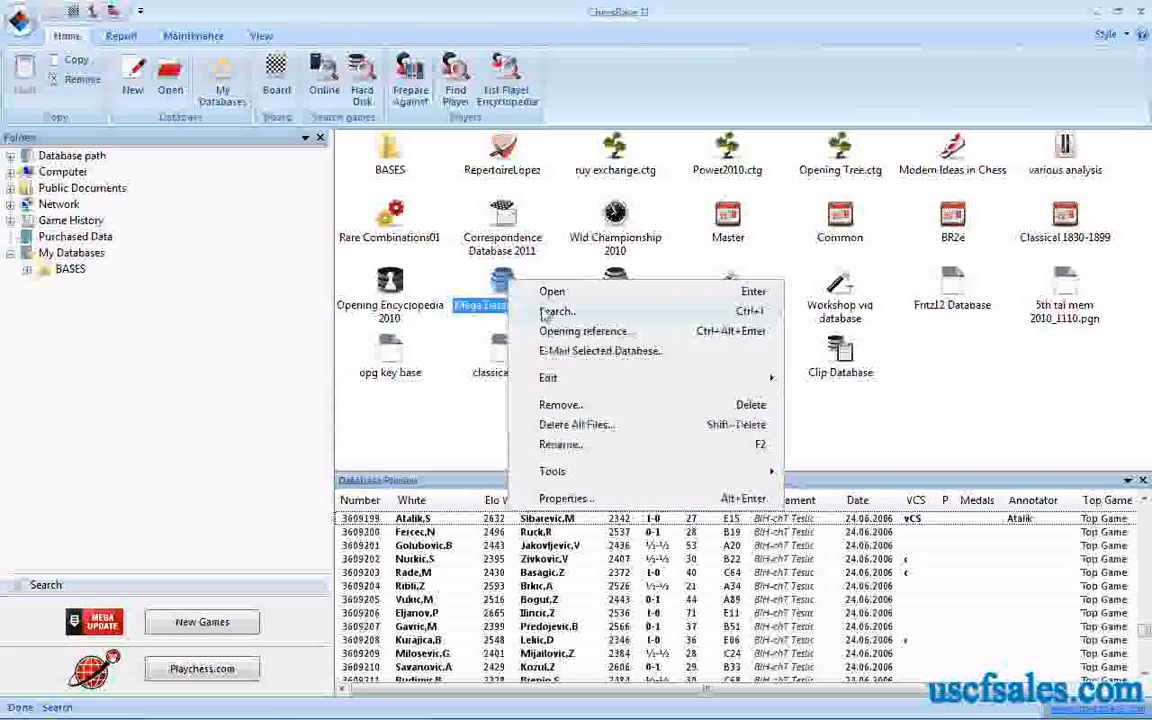
{"action": "left_click", "coordinate": [556, 312]}
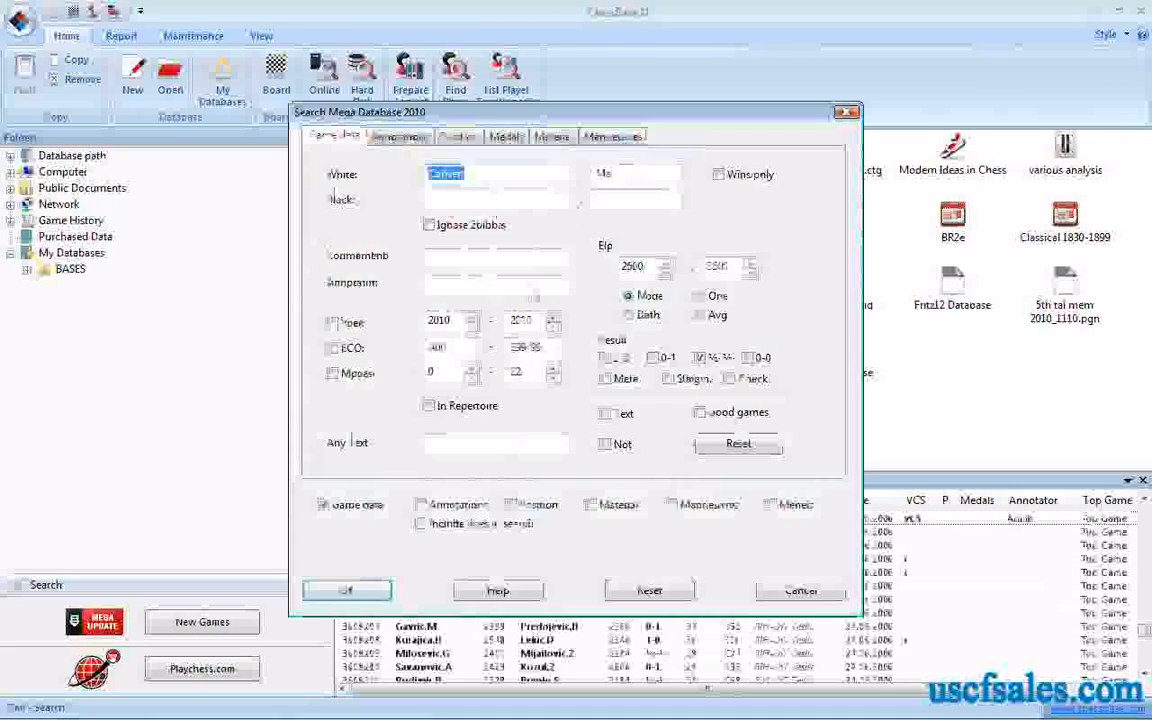